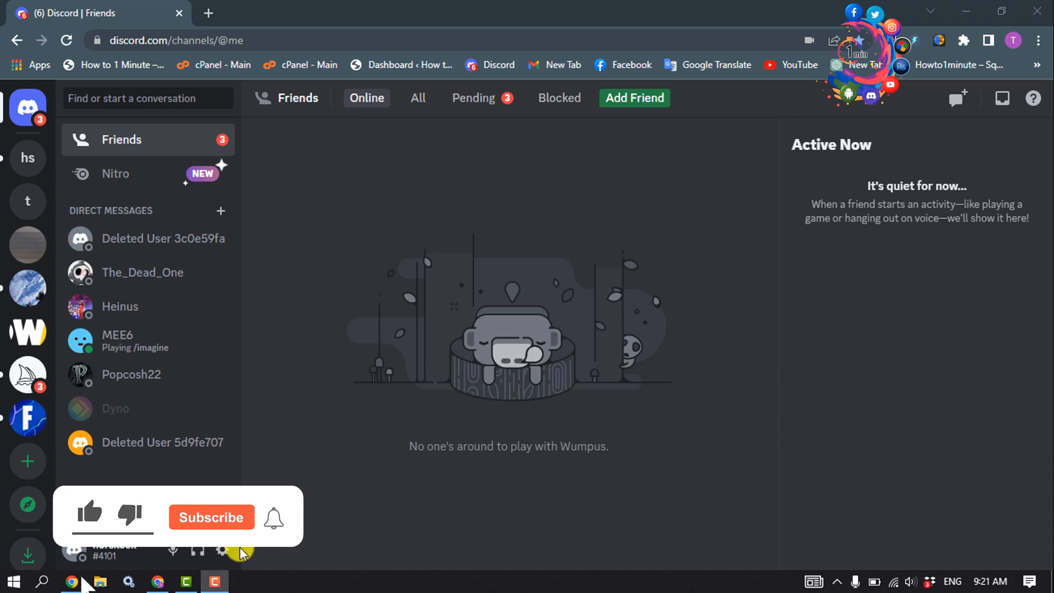
Open User Settings from the gear icon beside the username.
{"action": "left_click", "coordinate": [222, 551]}
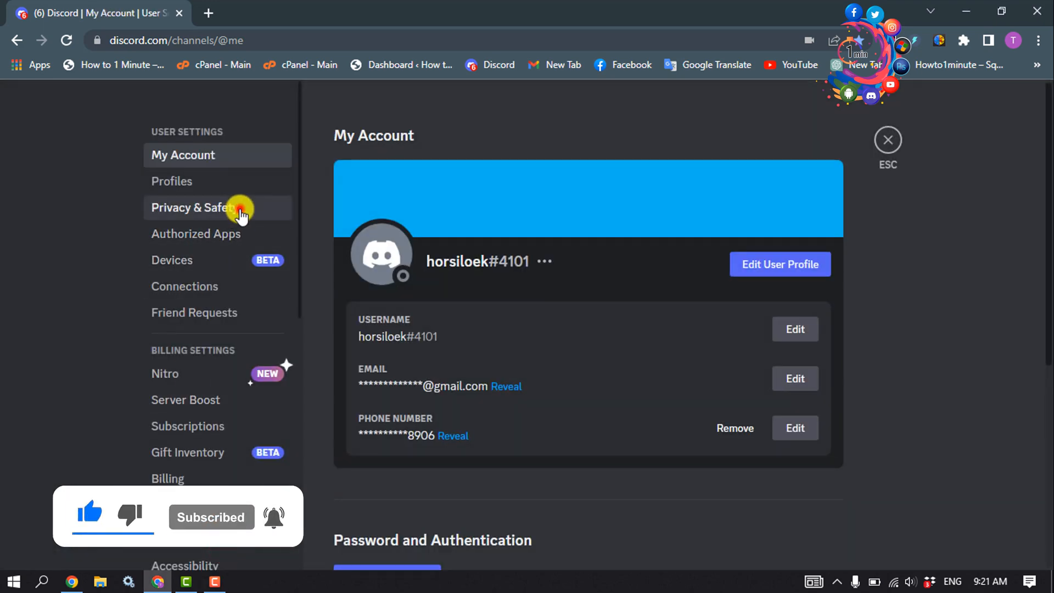
Turn off 'Allow direct messages from server members' in Privacy & Safety, apply to existing servers.
{"action": "left_click", "coordinate": [195, 207]}
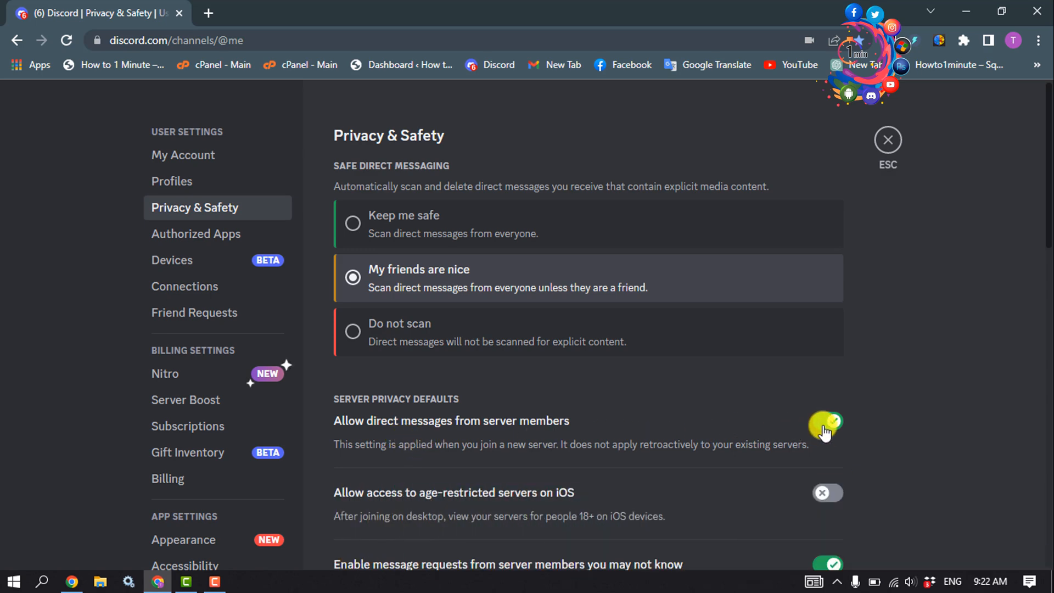
{"action": "left_click", "coordinate": [827, 426]}
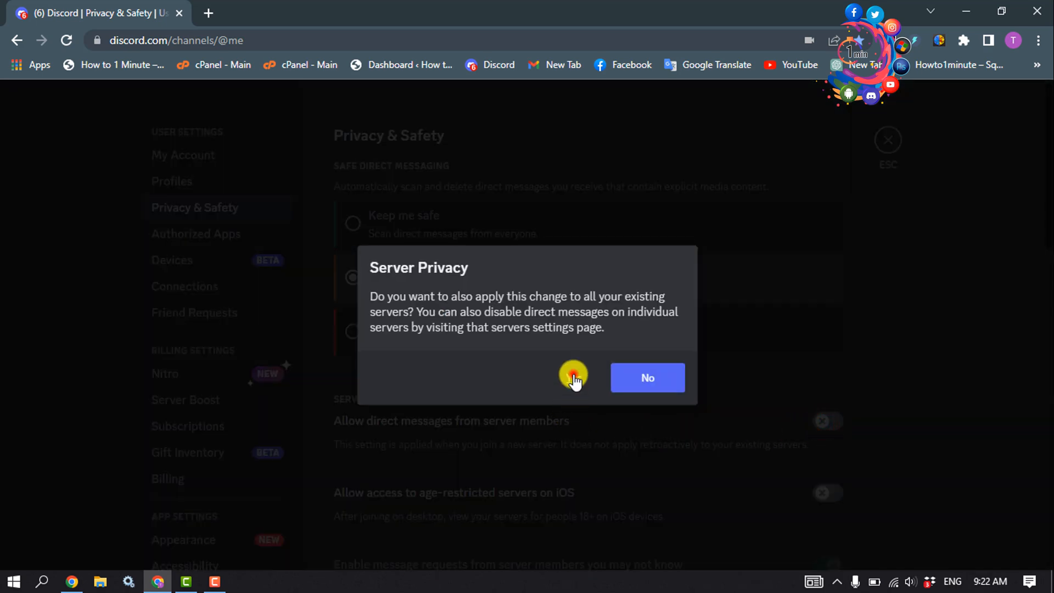
{"action": "left_click", "coordinate": [573, 377]}
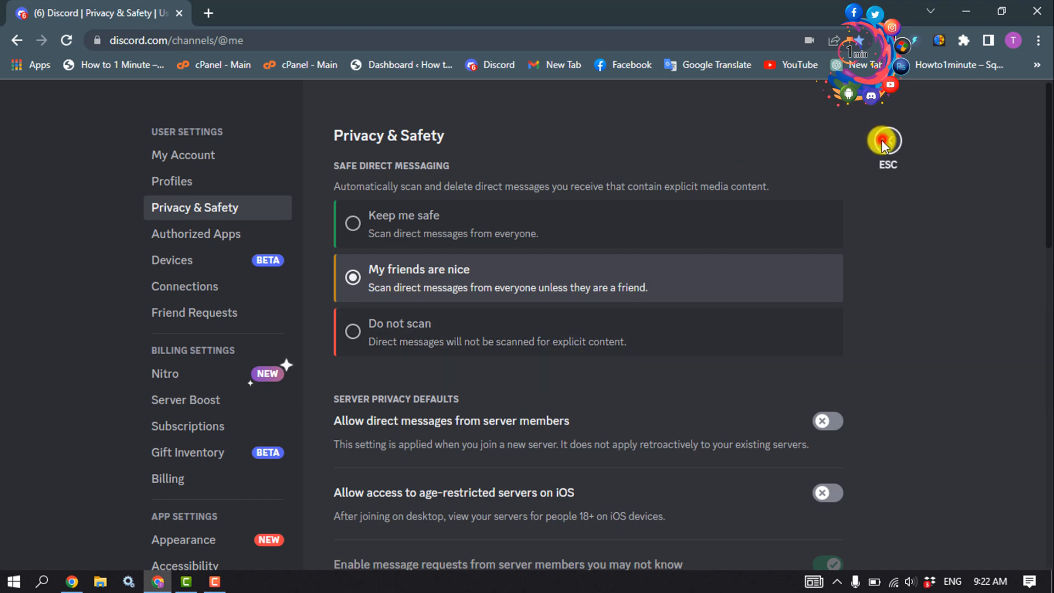
{"action": "left_click", "coordinate": [887, 138]}
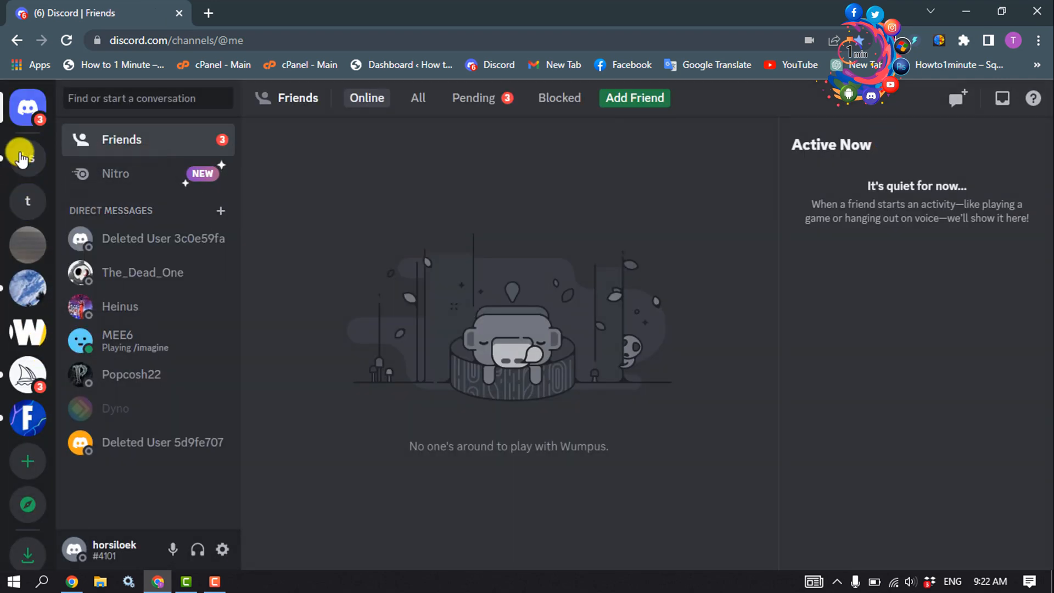
Confirm direct messages are off in the hs server's Privacy Settings, then close them.
{"action": "left_click", "coordinate": [28, 157]}
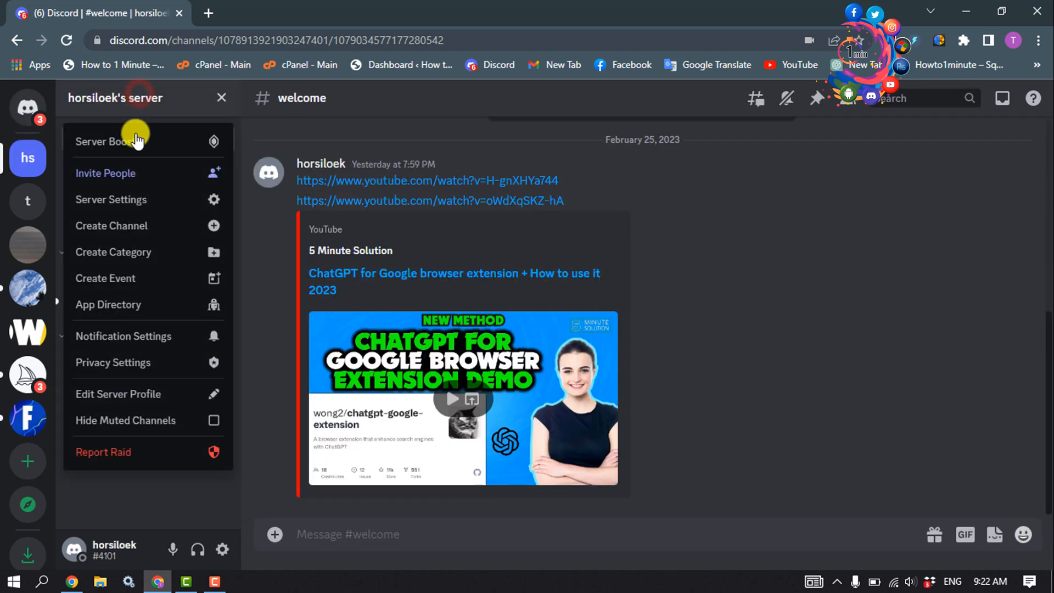
{"action": "mouse_move", "coordinate": [141, 362]}
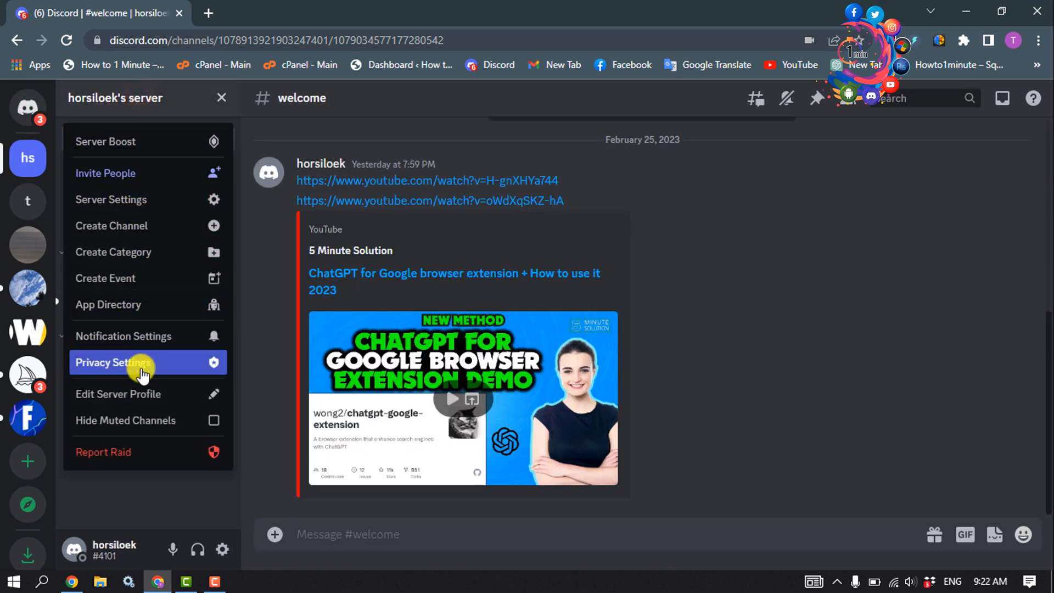
{"action": "left_click", "coordinate": [113, 362]}
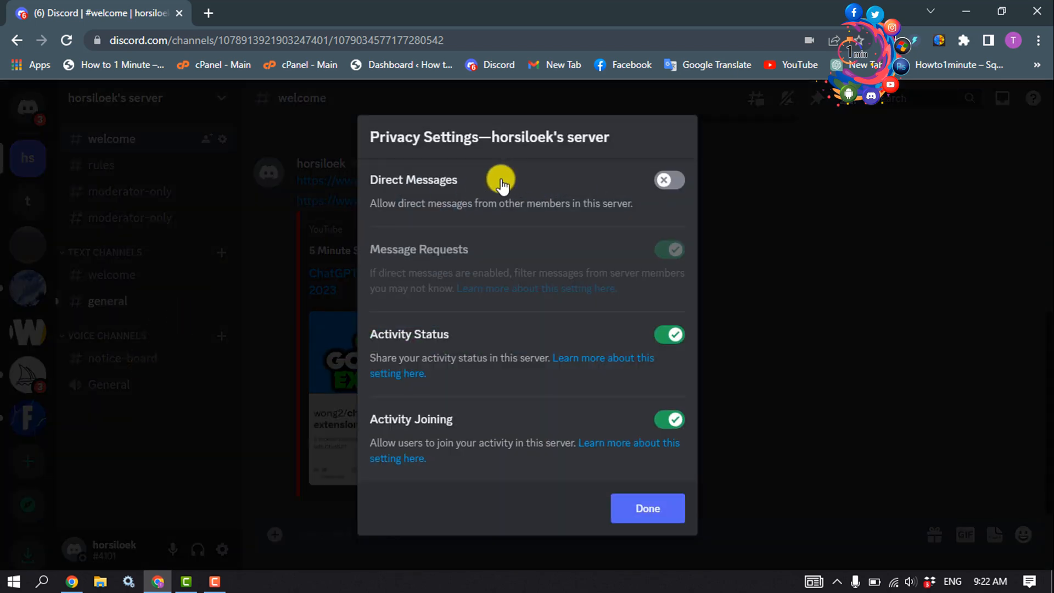
{"action": "mouse_move", "coordinate": [660, 200]}
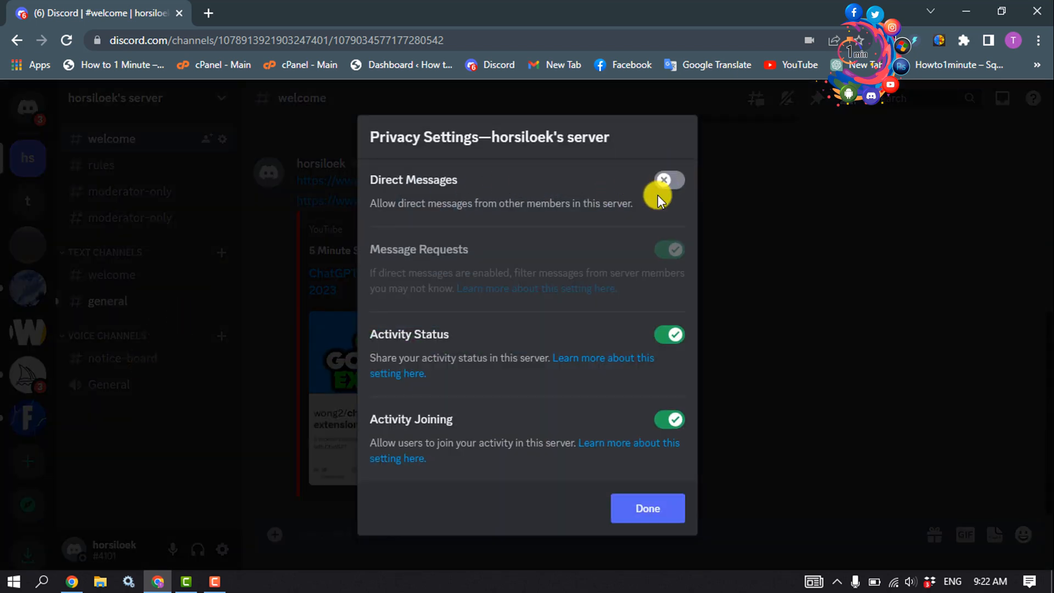
{"action": "left_click", "coordinate": [646, 507]}
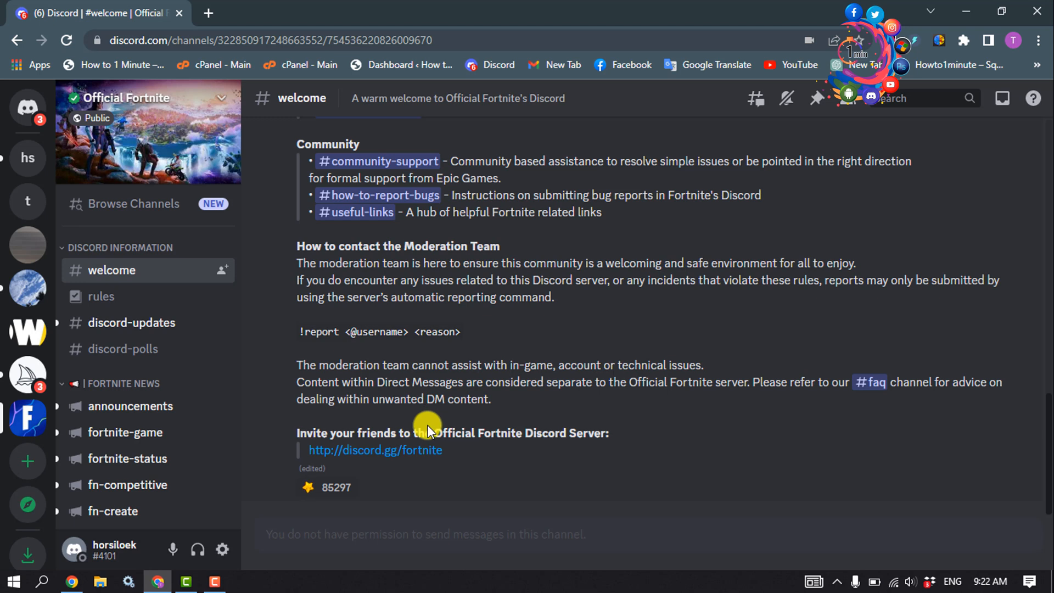
{"action": "mouse_move", "coordinate": [429, 422]}
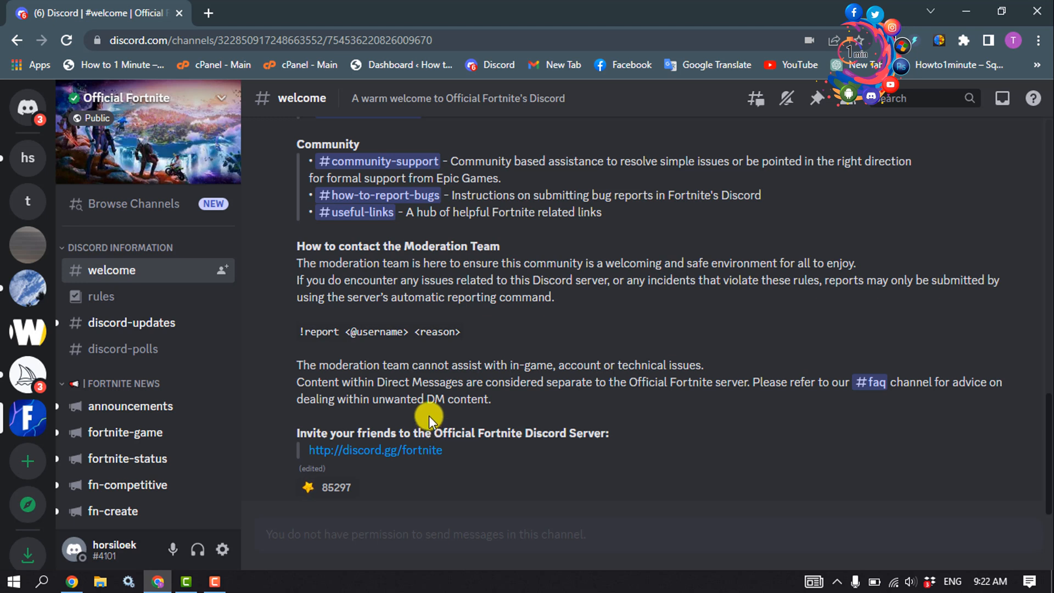